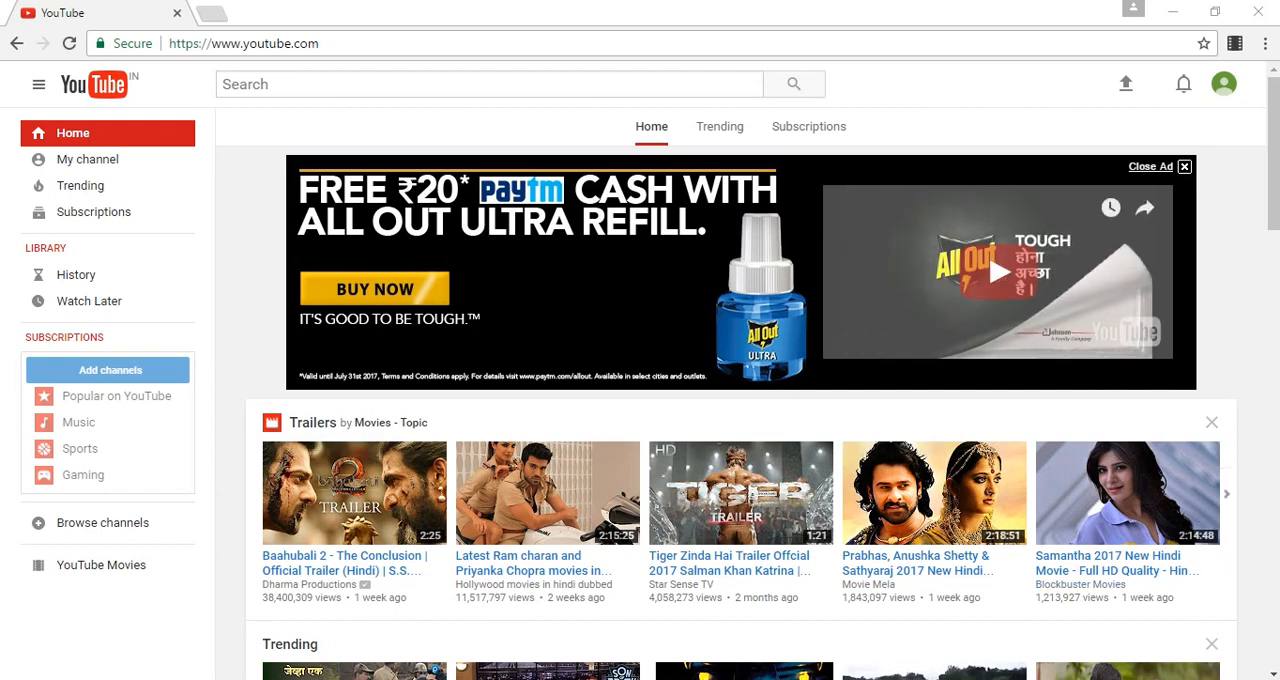
Open YouTube settings for the RahulFarm channel from the avatar's account menu.
left_click(1224, 83)
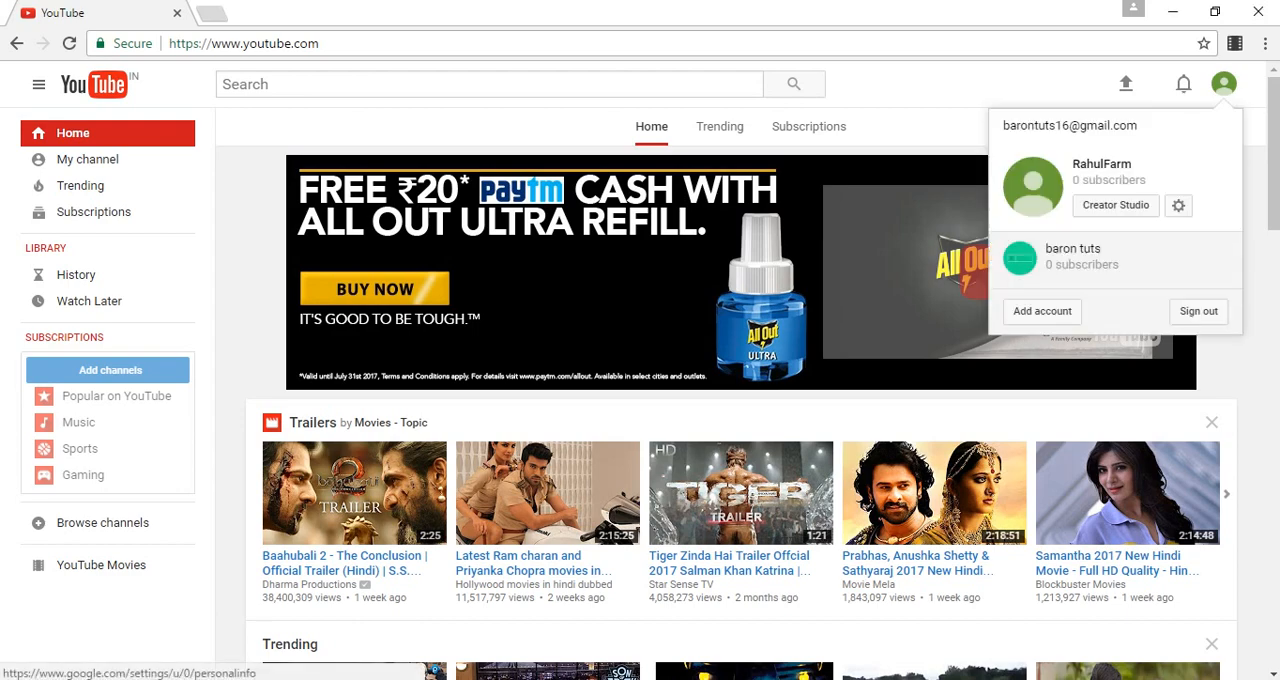
mouse_move(1179, 205)
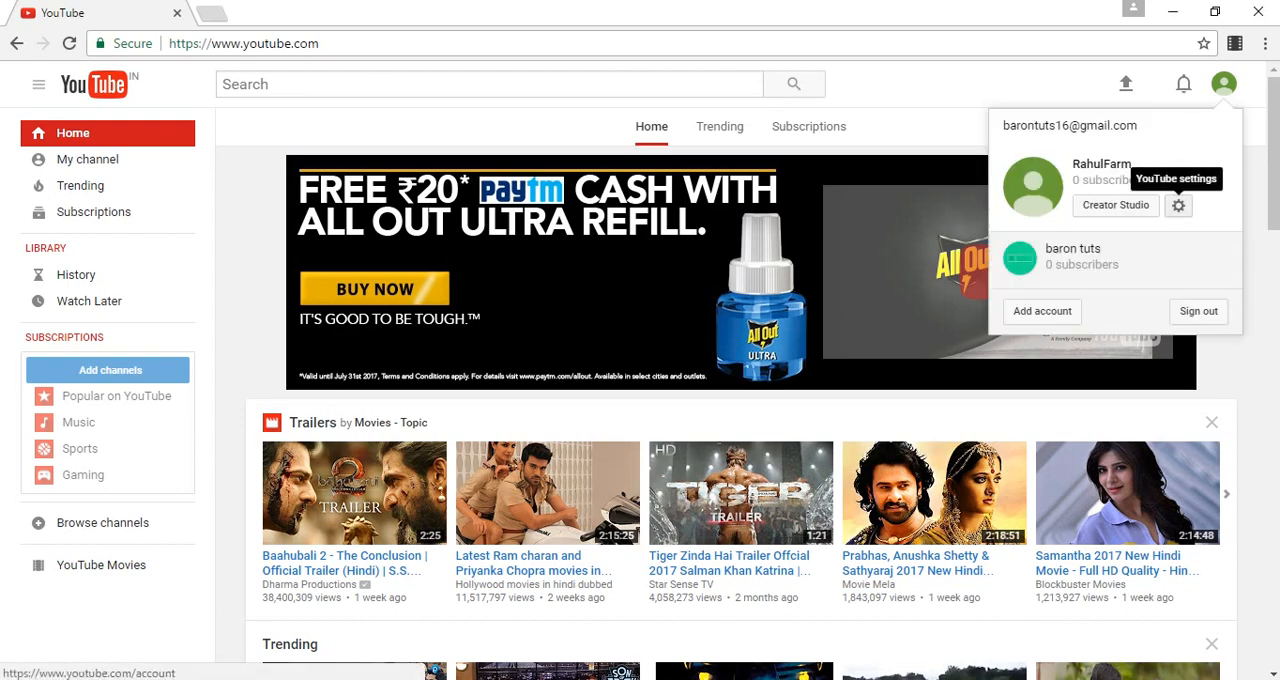
left_click(1190, 205)
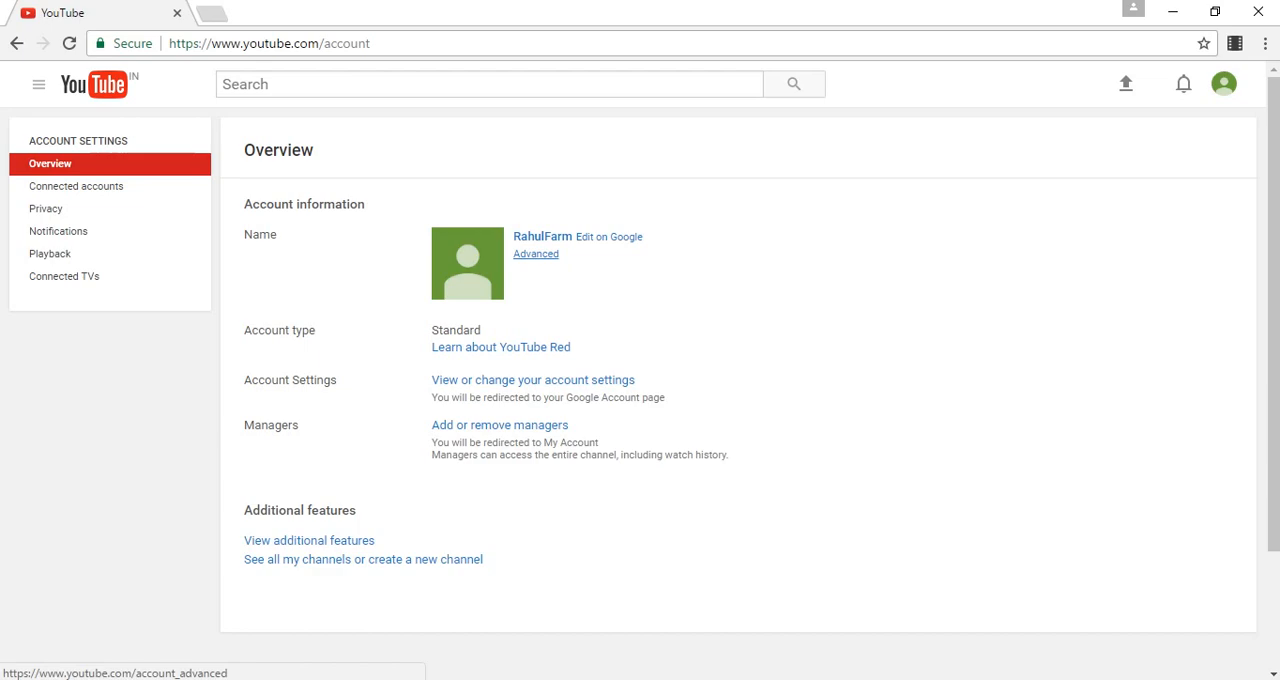
Start deleting RahulFarm from the channel's advanced settings.
left_click(535, 253)
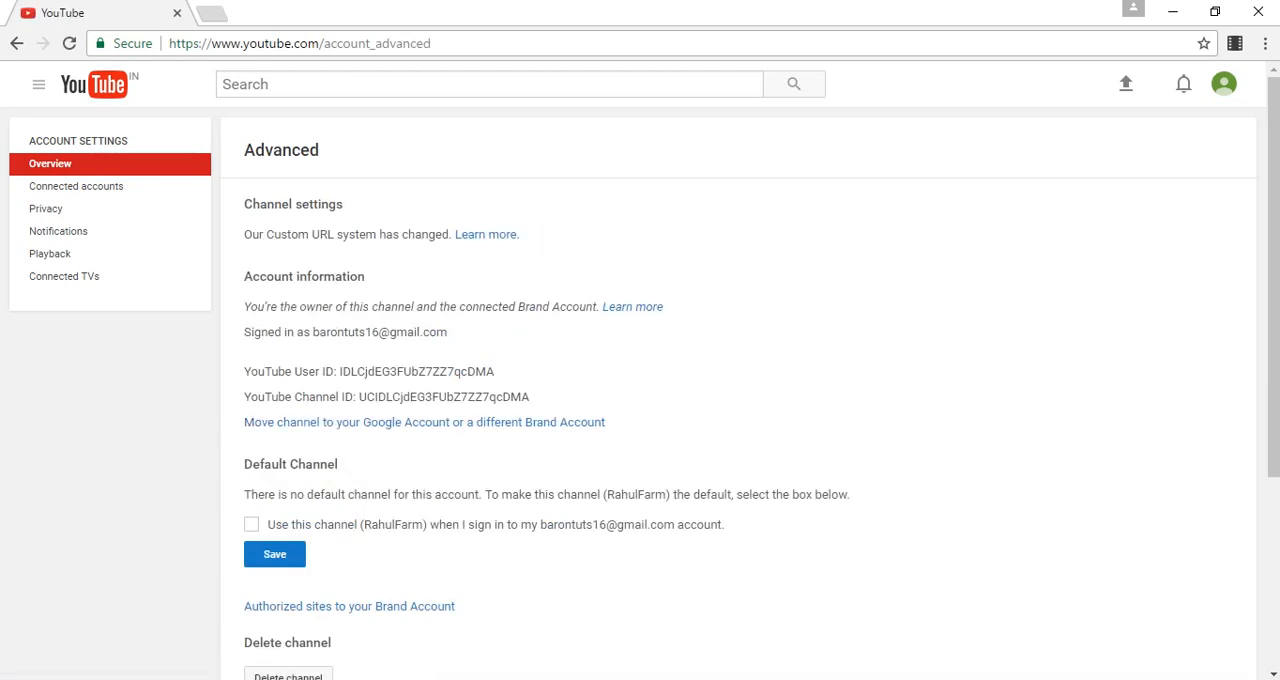
scroll("down", 3)
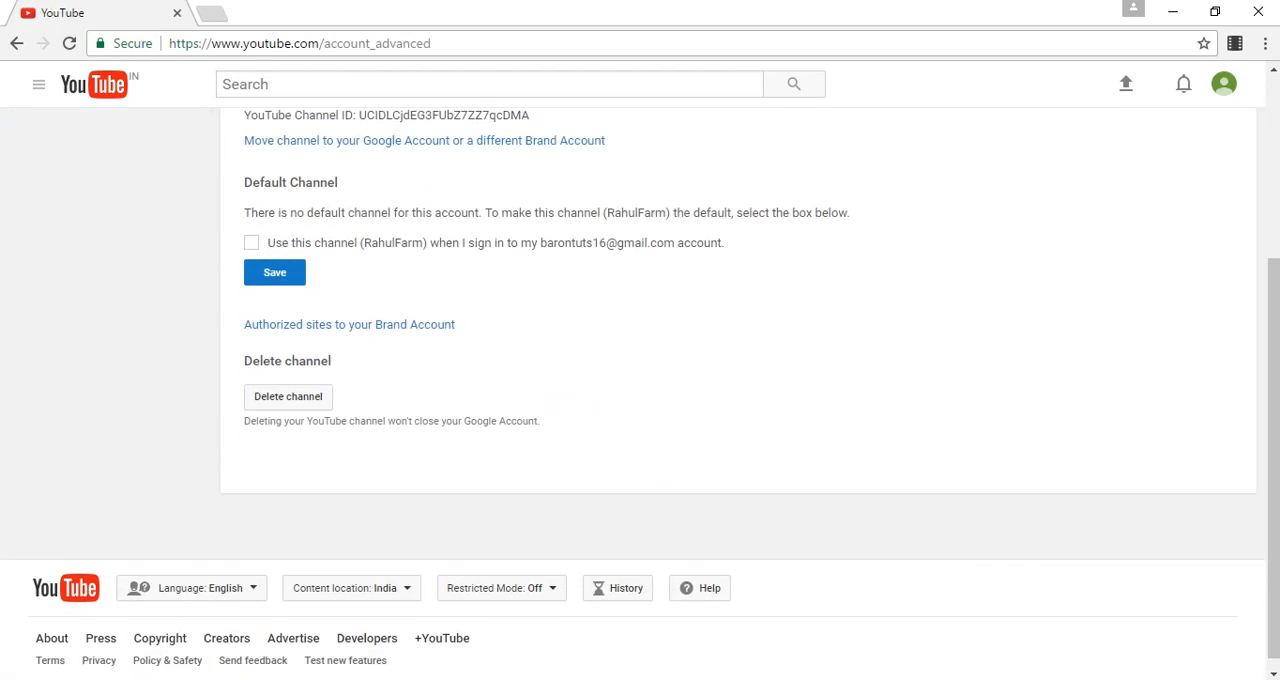
mouse_move(288, 397)
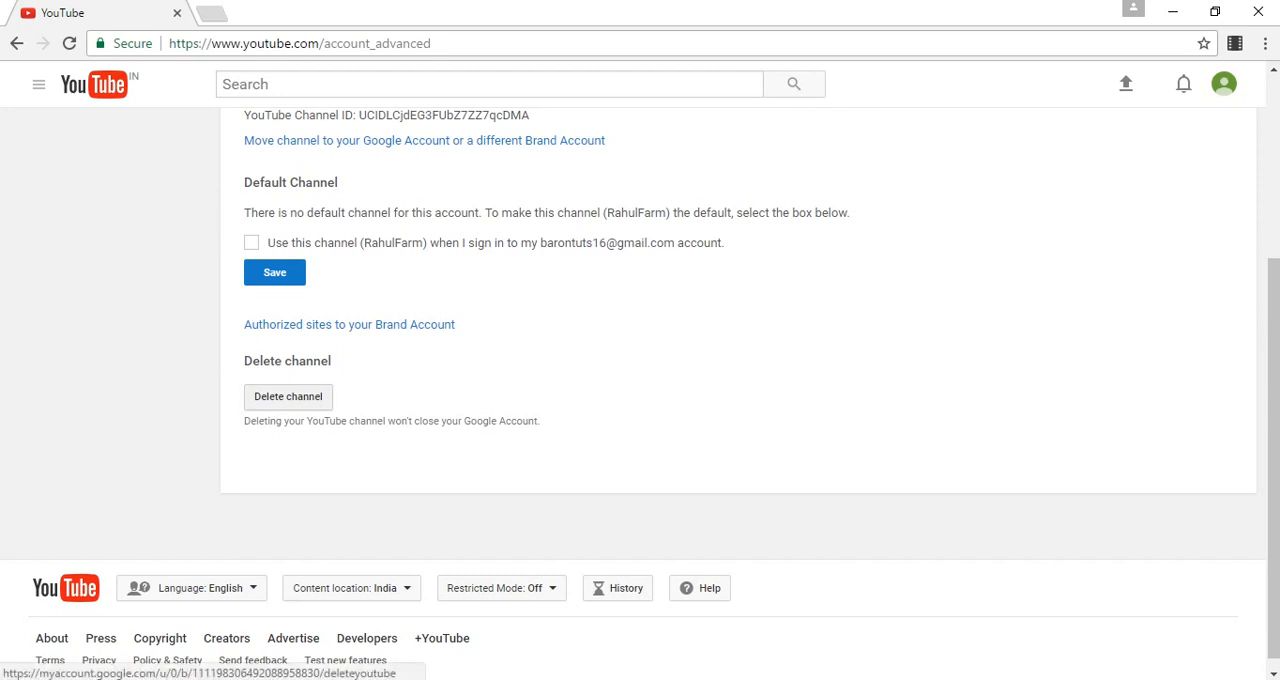
left_click(288, 396)
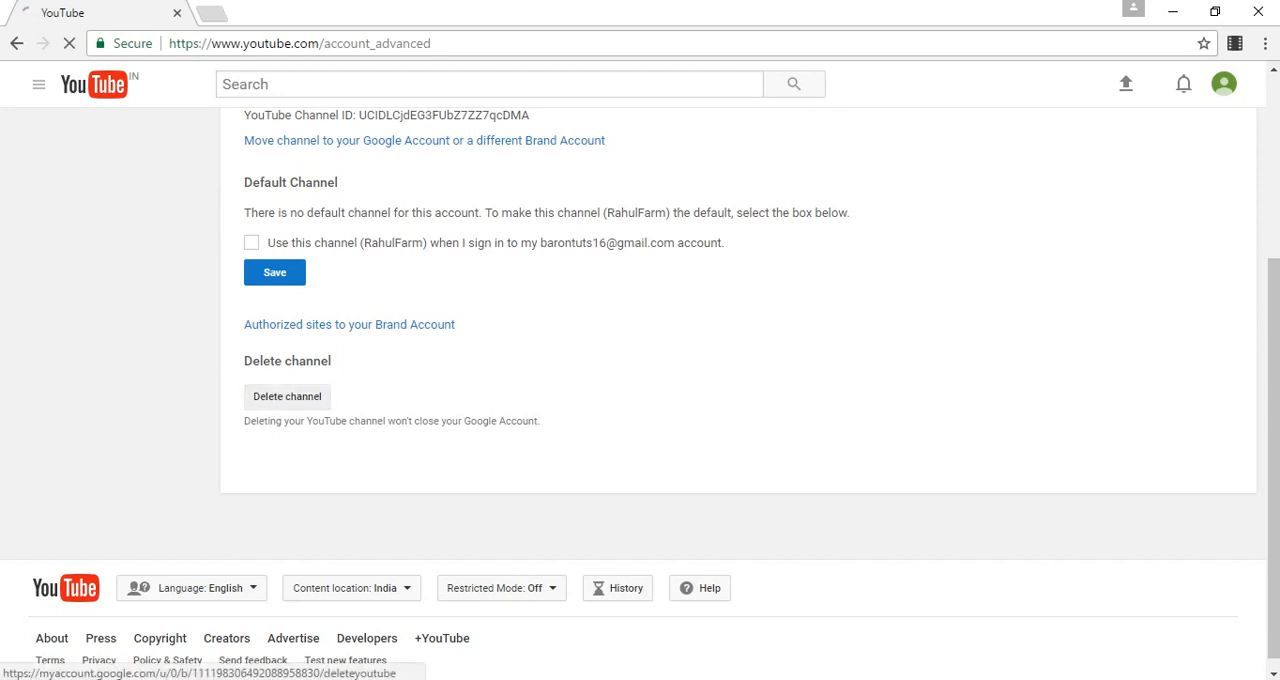
Choose permanent content deletion, tick the acknowledgement, and request deleting the content.
left_click(288, 397)
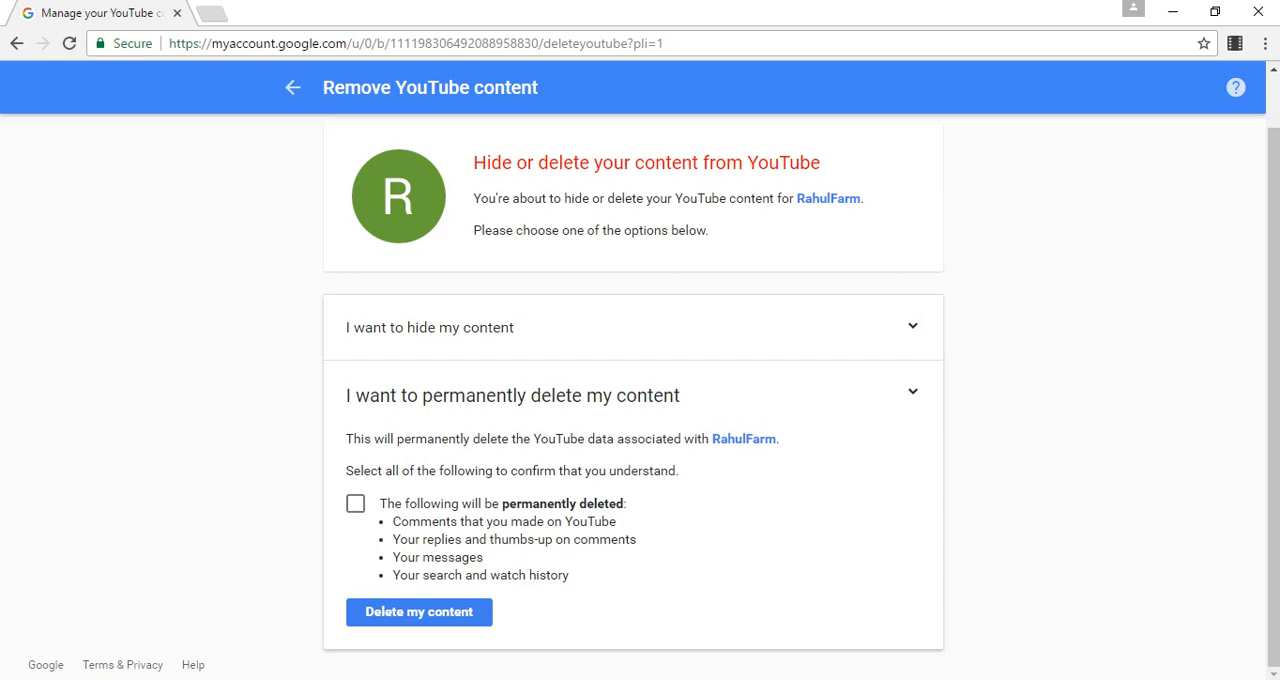
left_click(355, 503)
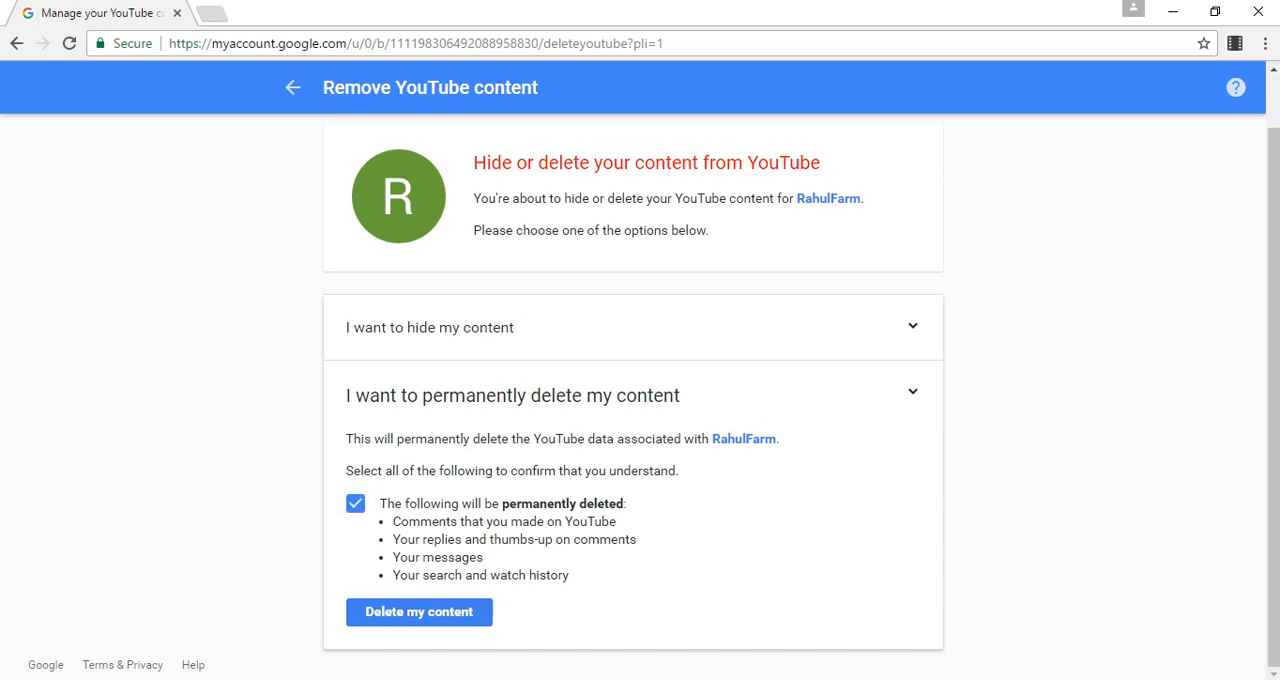
left_click(418, 611)
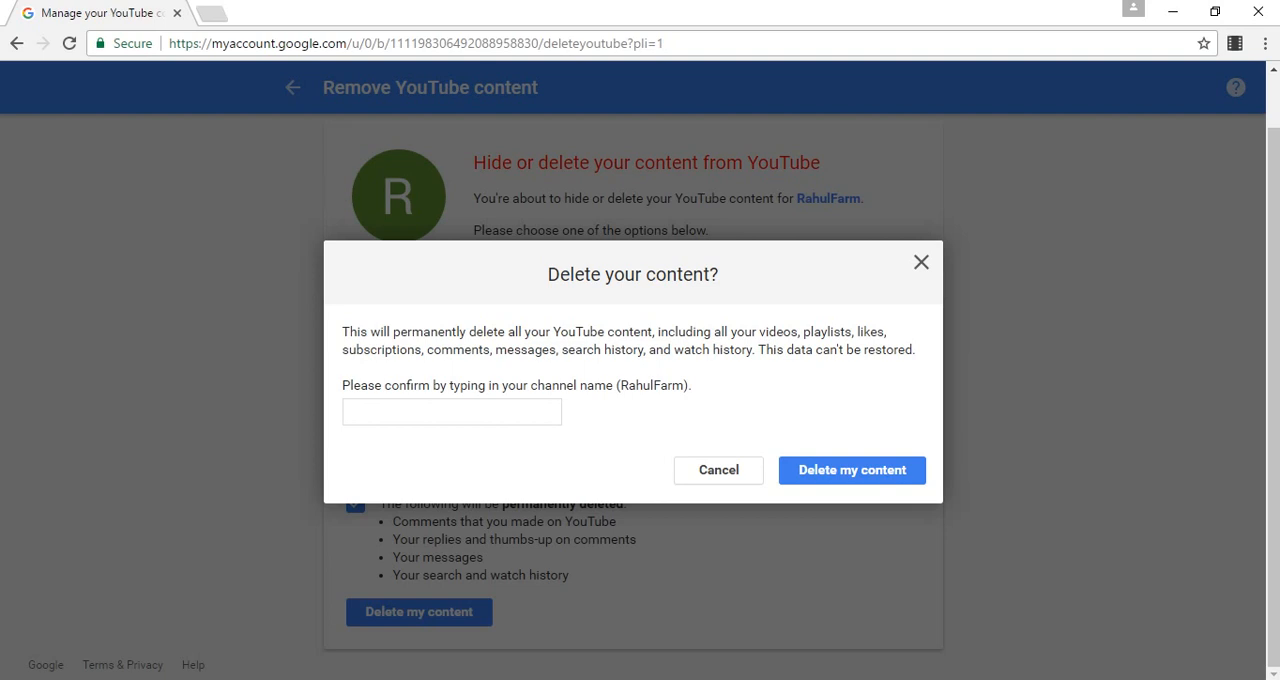
Enter 'RahulFarm' as the confirmation name and confirm deleting the content.
double_click(651, 385)
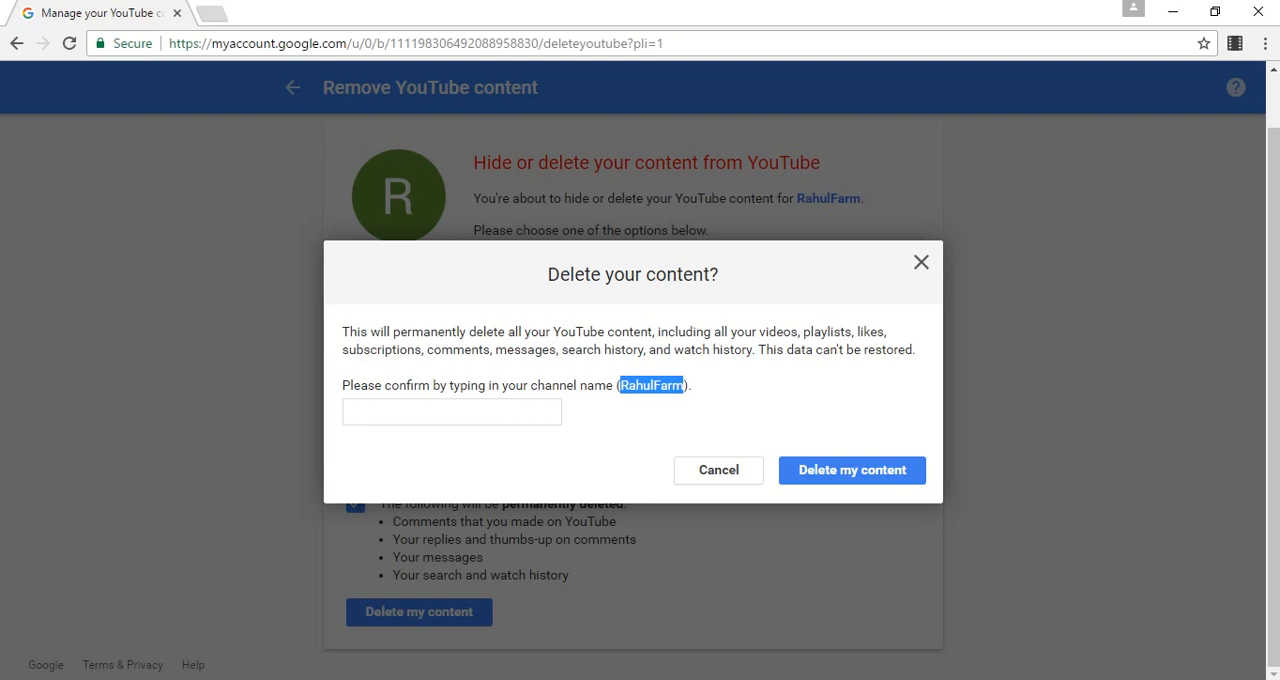
left_click(451, 412)
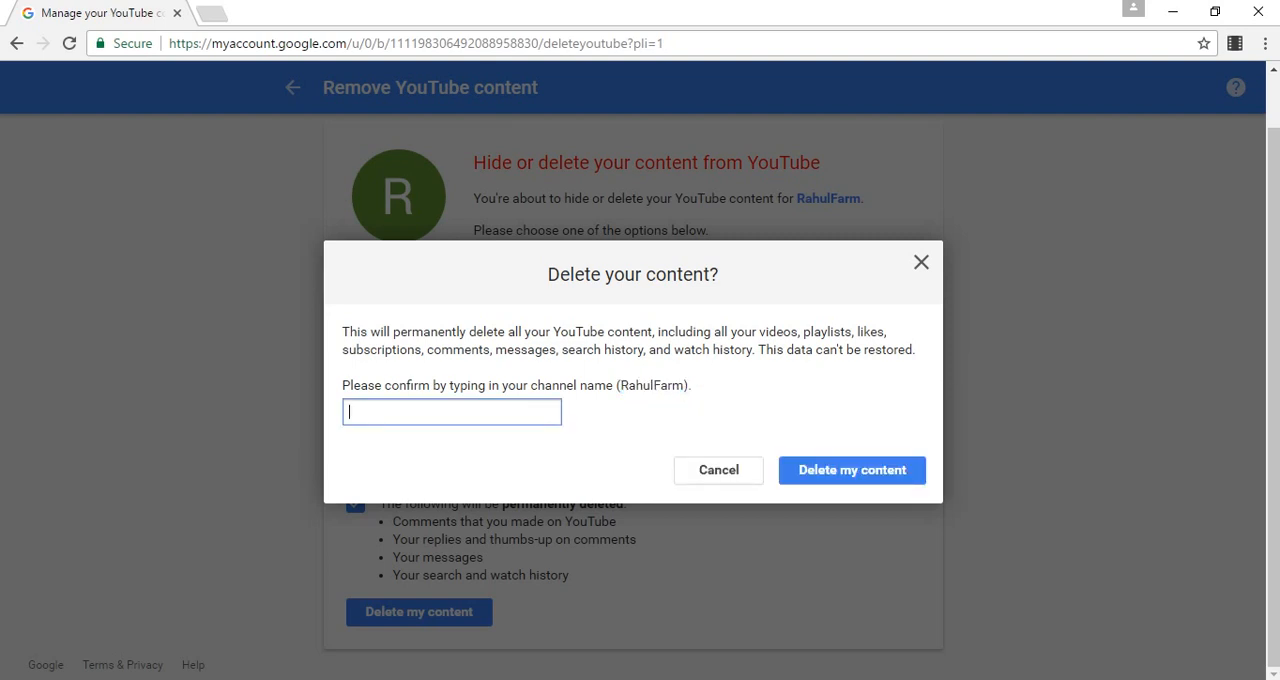
type("RahulFarm")
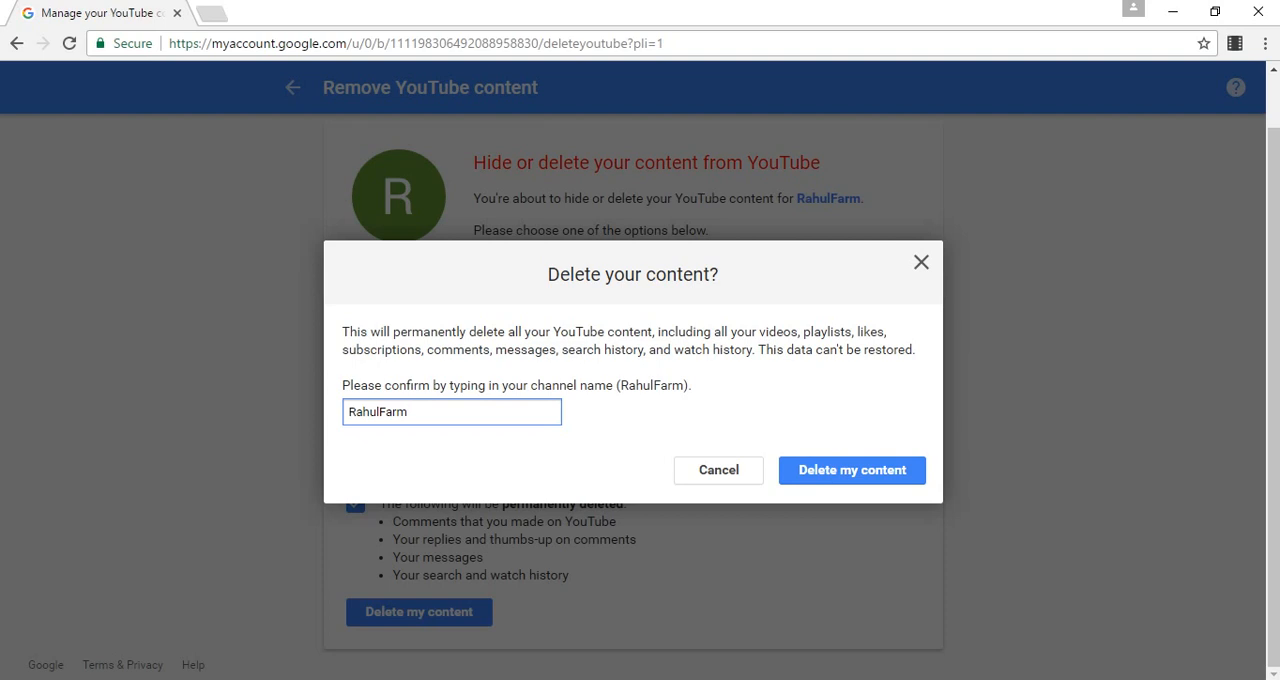
left_click(852, 470)
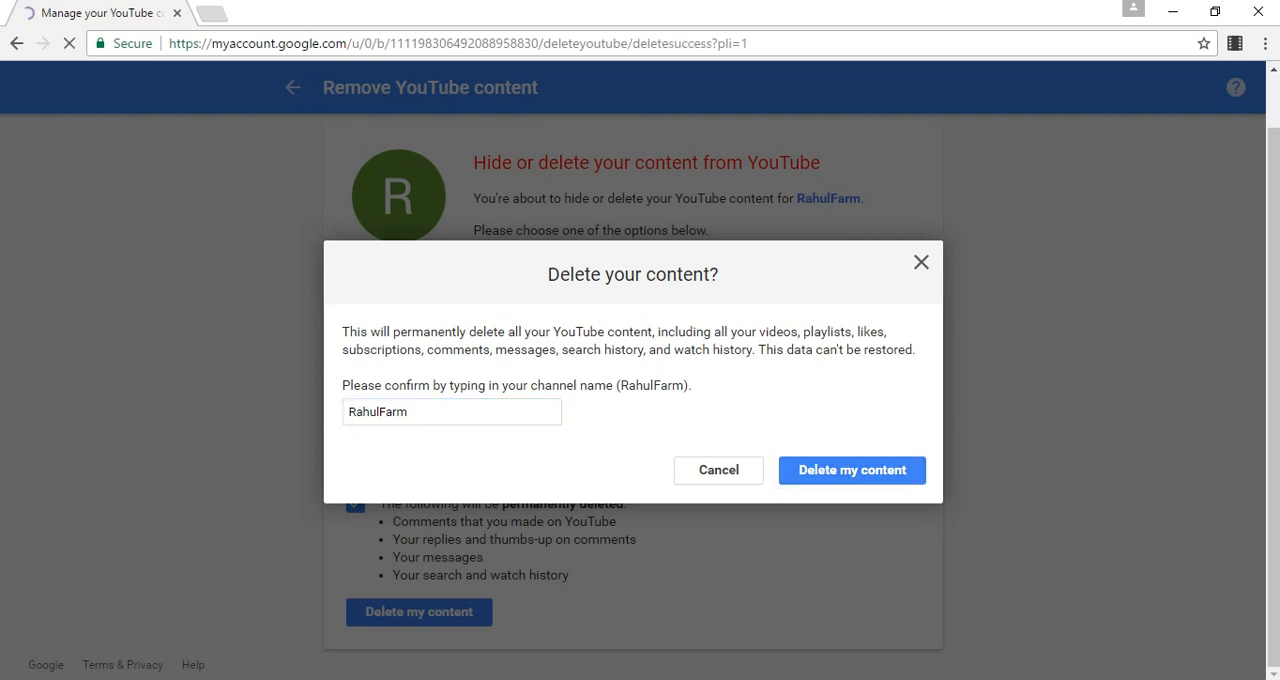
From the Content deleted page, open the account list showing brand accounts.
left_click(852, 470)
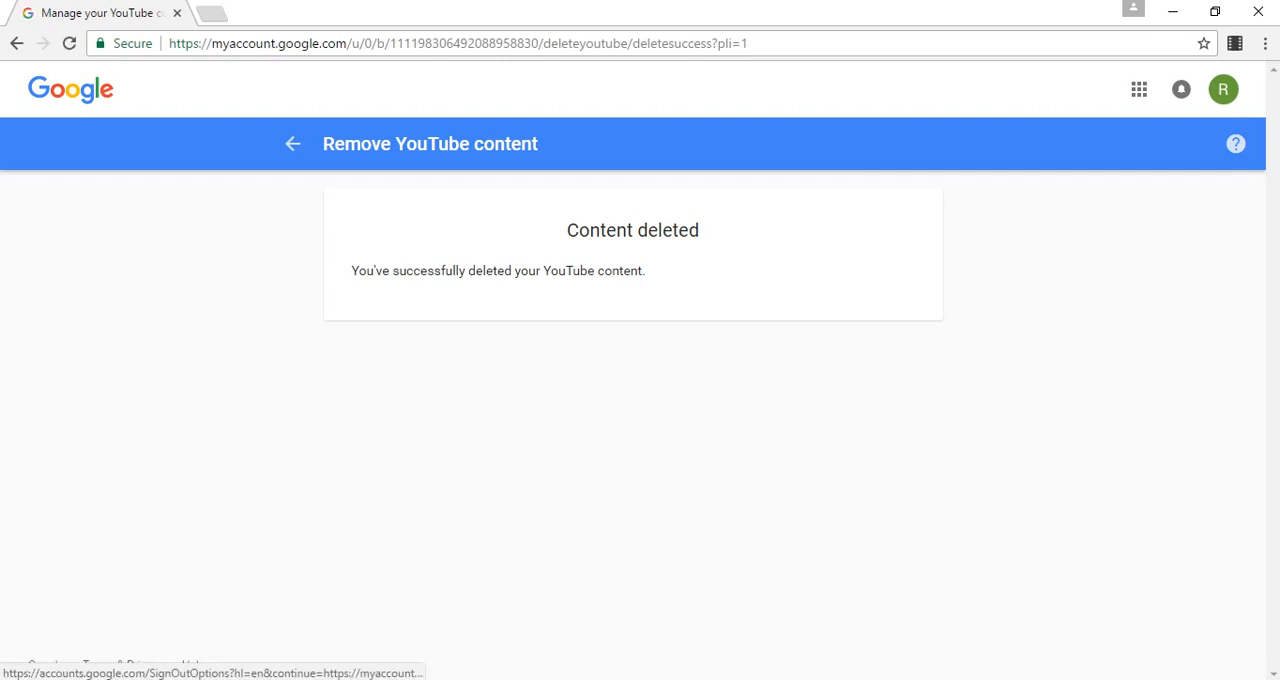
left_click(1223, 89)
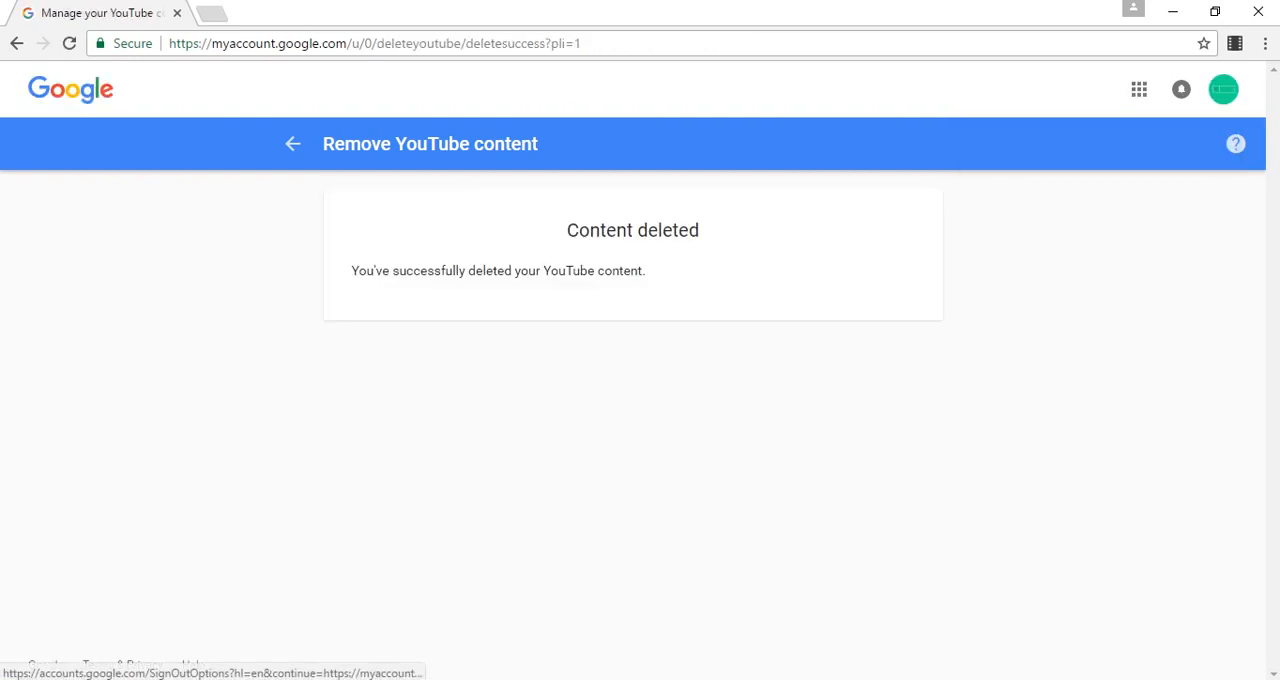
left_click(1223, 89)
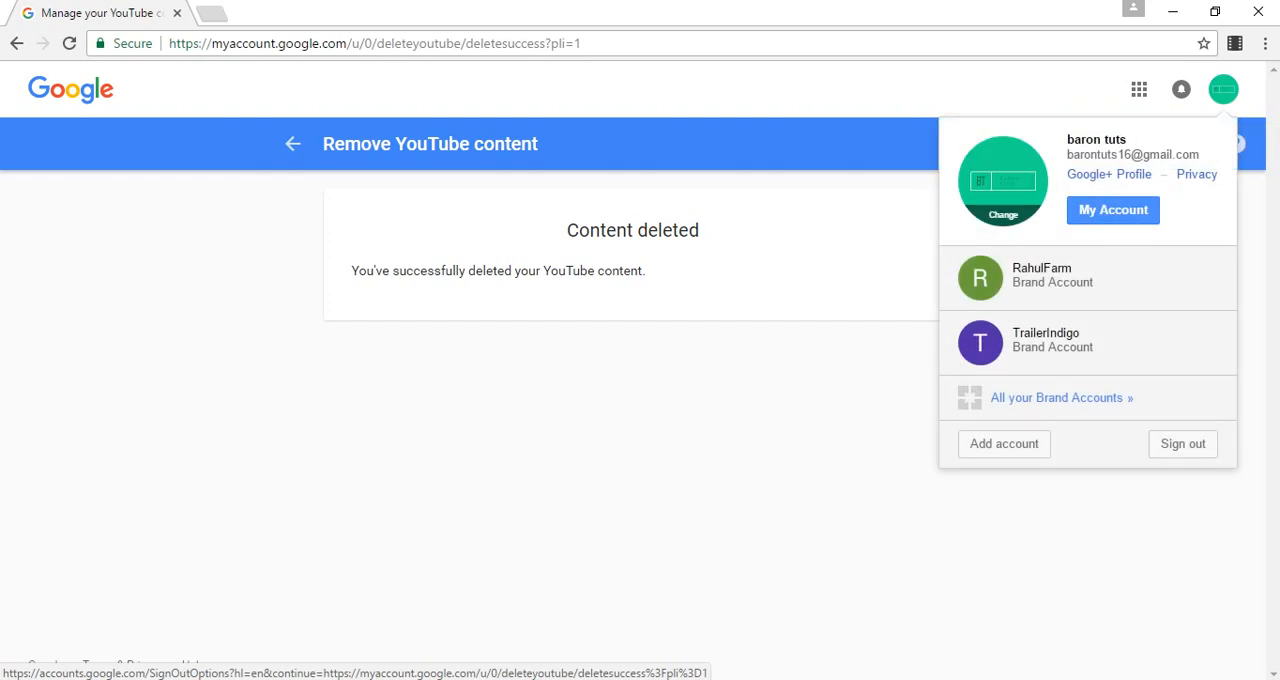
left_click(373, 43)
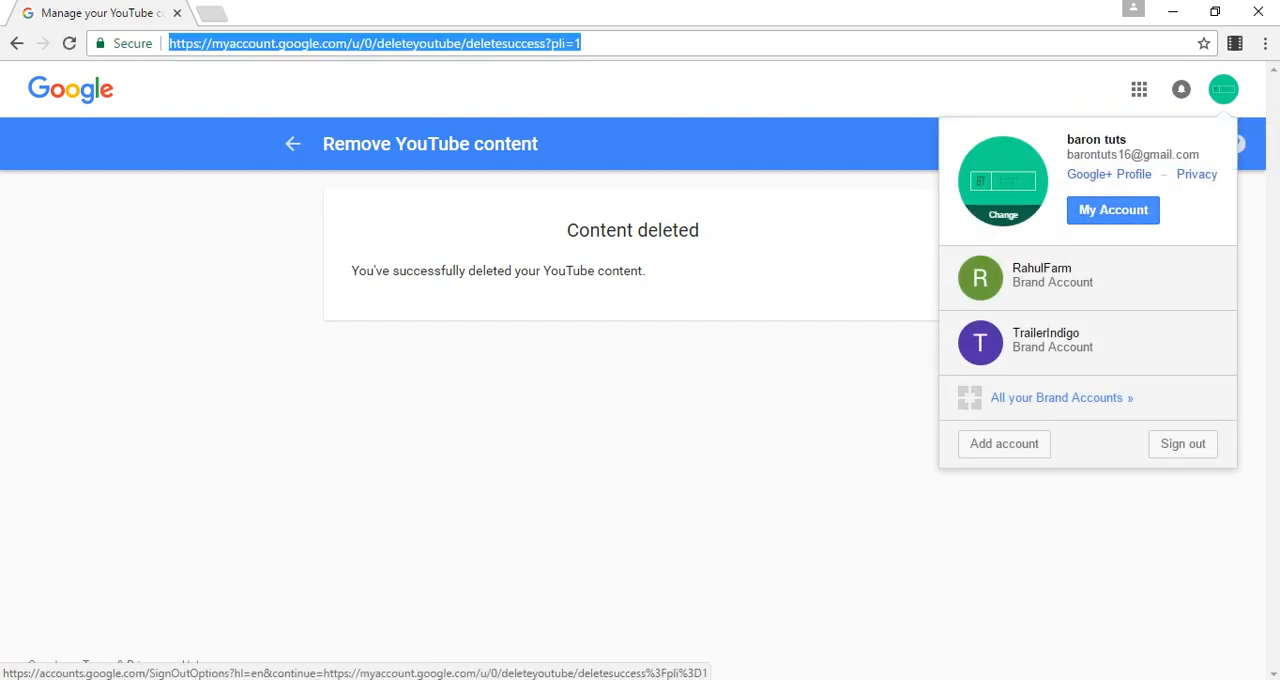